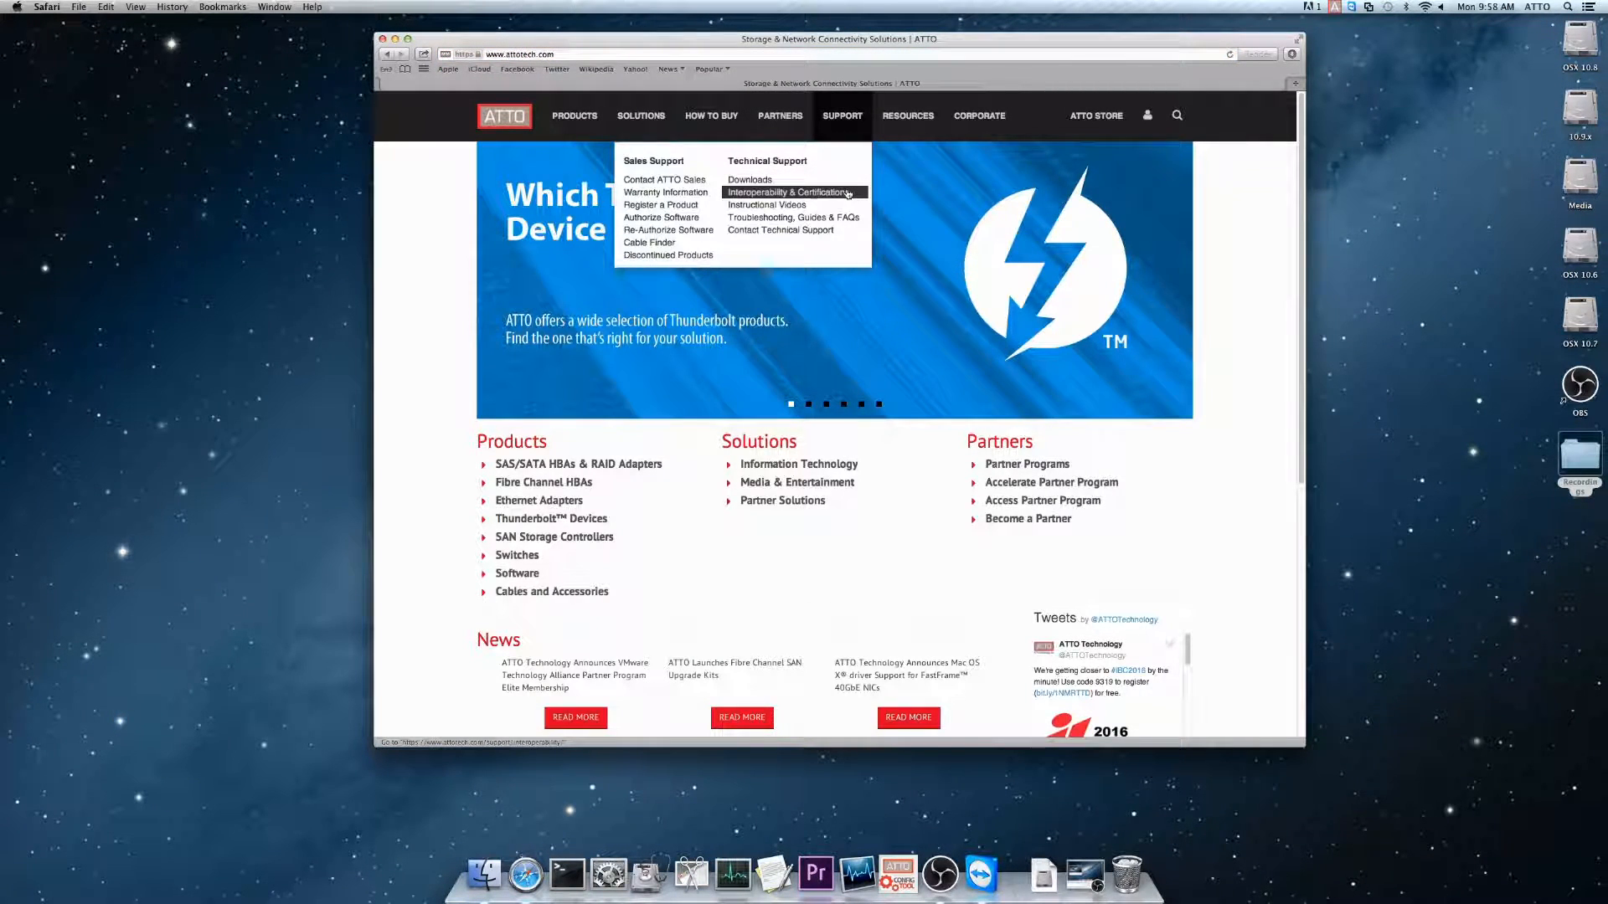
pyautogui.moveTo(750, 179)
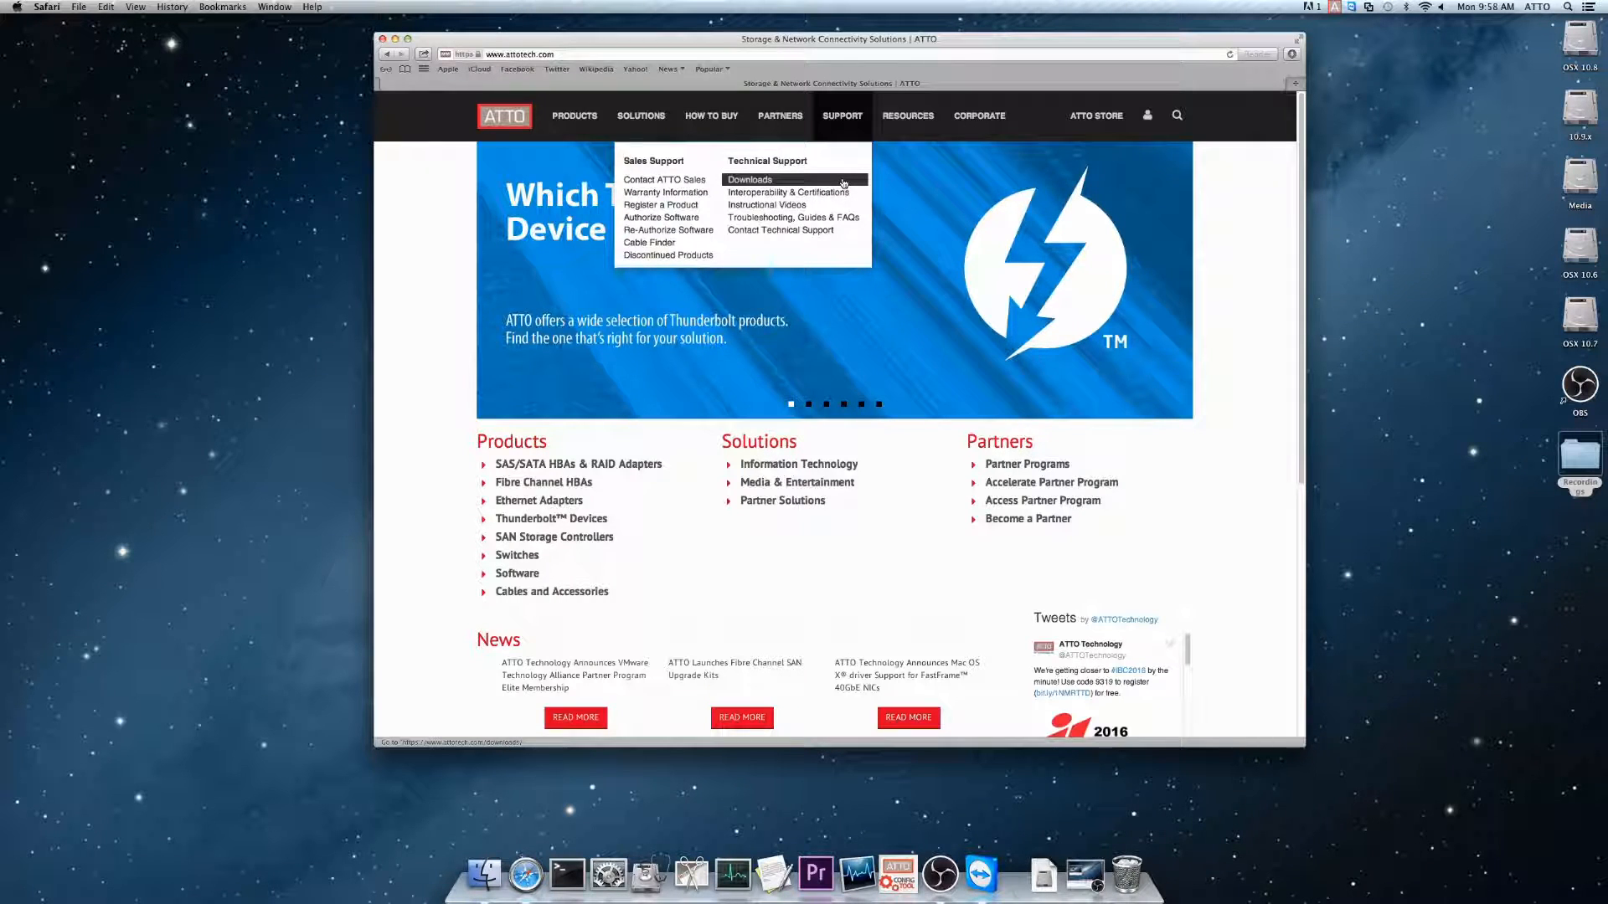
# - Go to the ATTO site's Downloads area, reaching the Login Required page
pyautogui.click(751, 179)
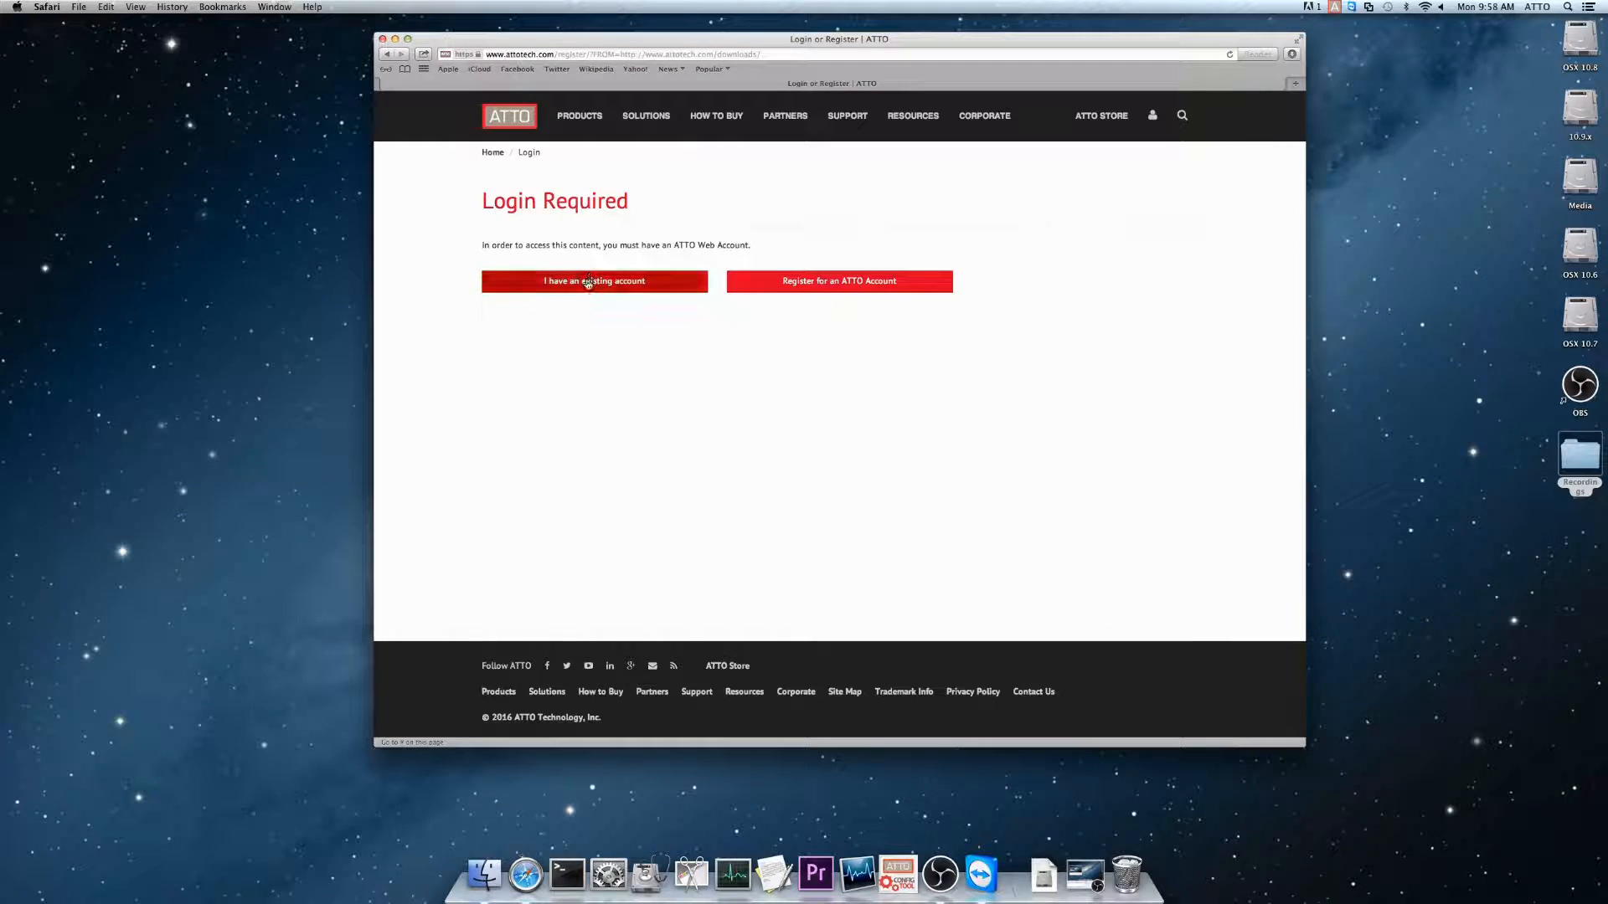
# - Sign in with an existing ATTO account to reach the Drivers, Firmware, Utilities & Tools page
pyautogui.click(593, 282)
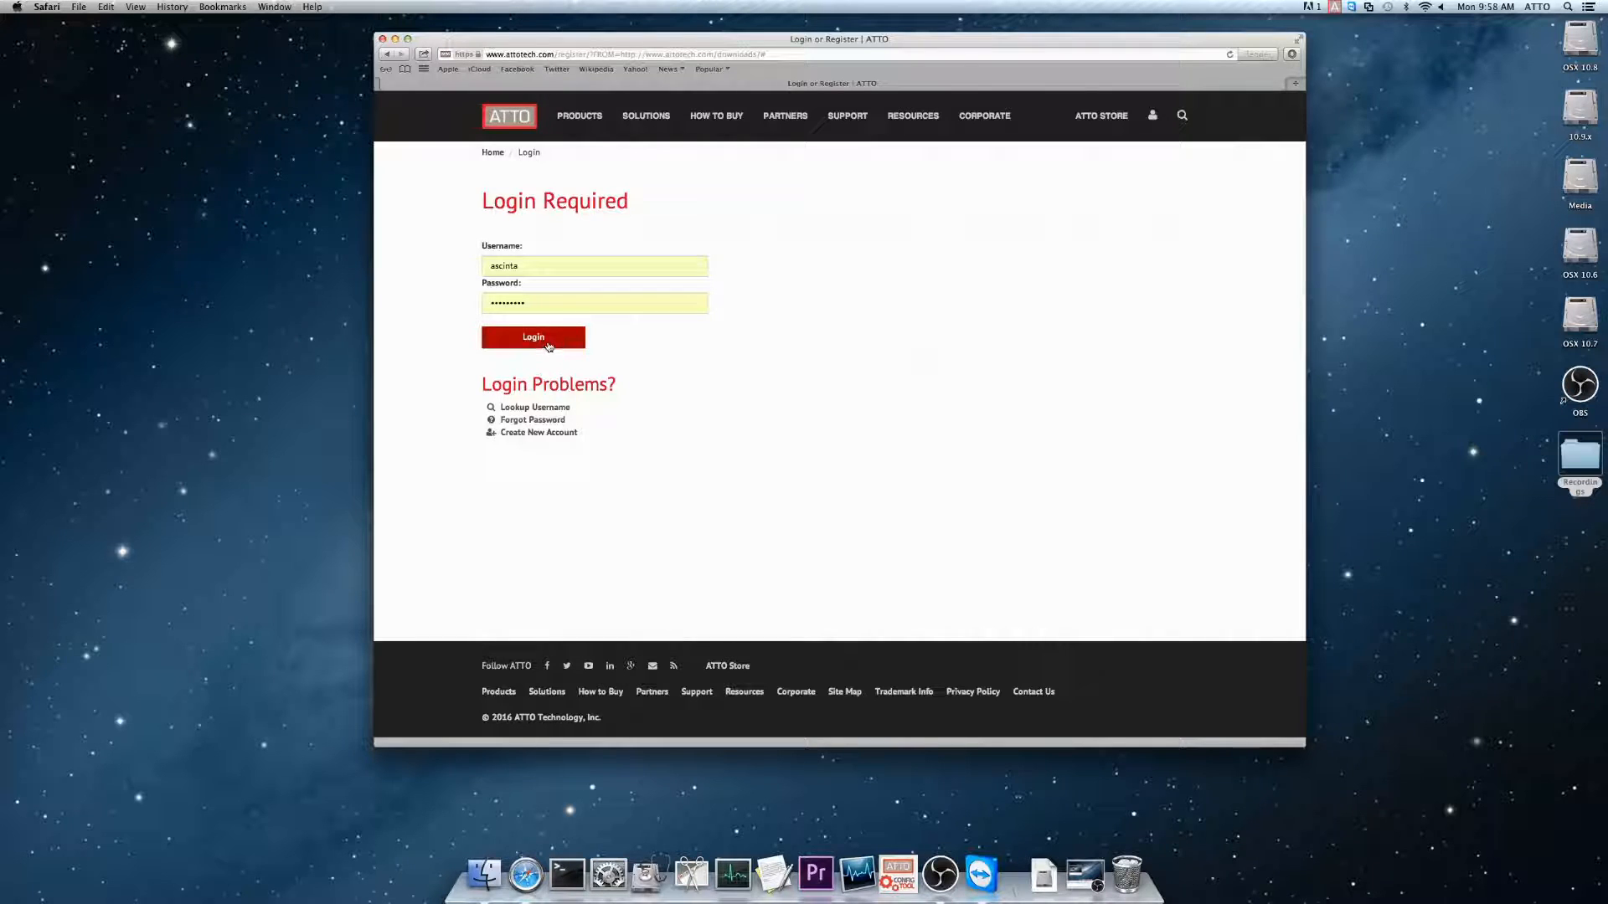
pyautogui.click(533, 336)
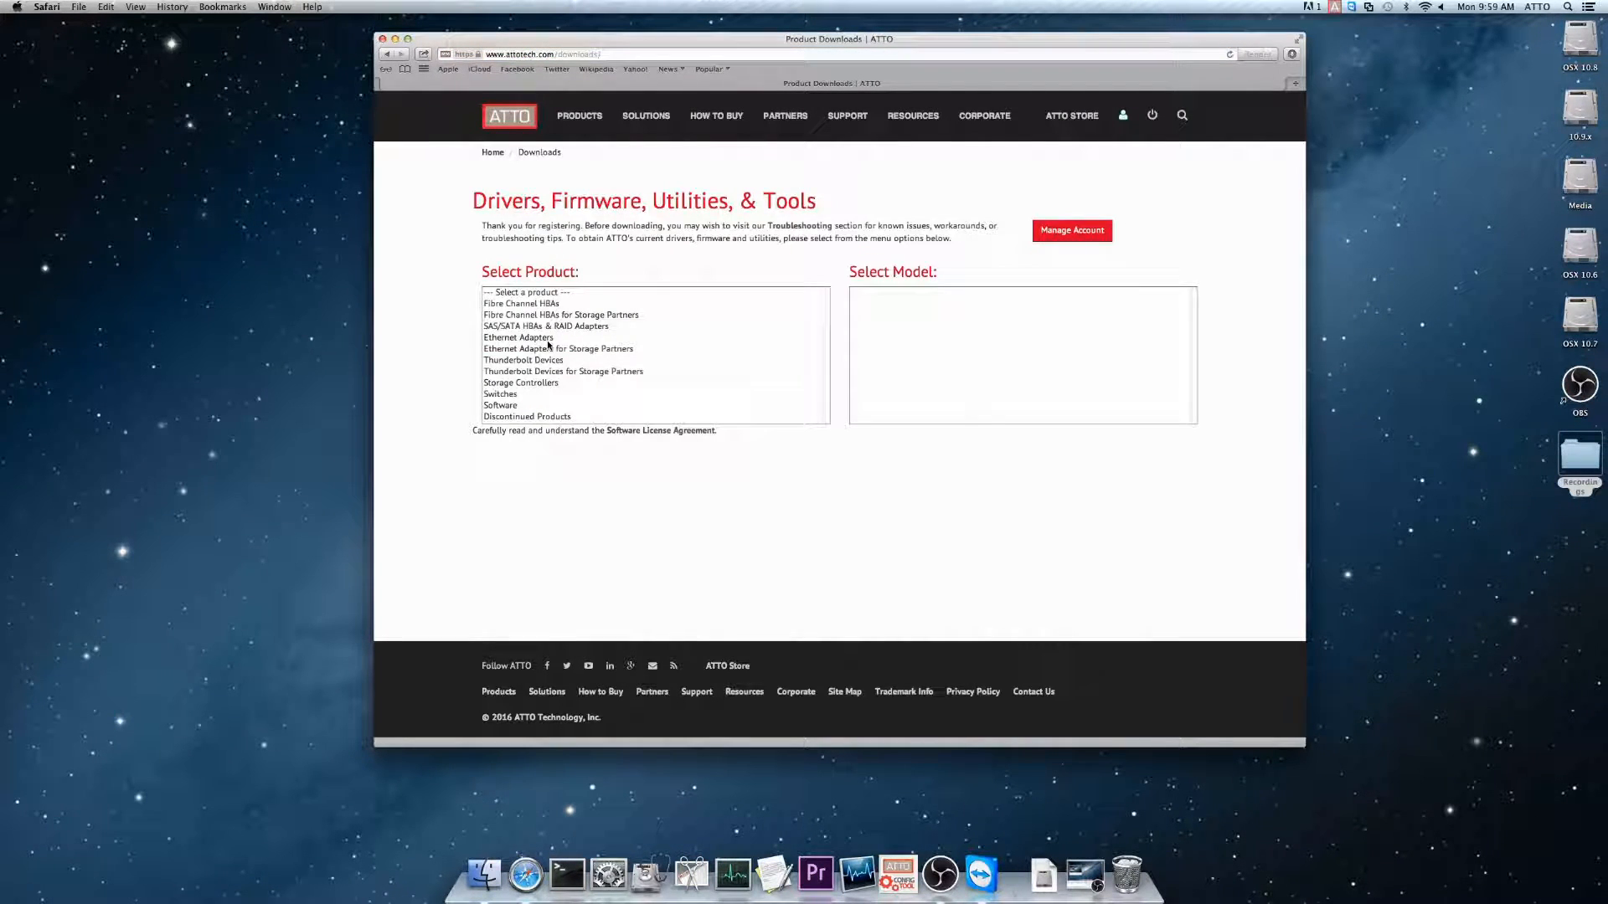
# - Download the ThunderLink SH 2068 flash bundle under Thunderbolt Devices and copy it to the desktop
pyautogui.click(523, 303)
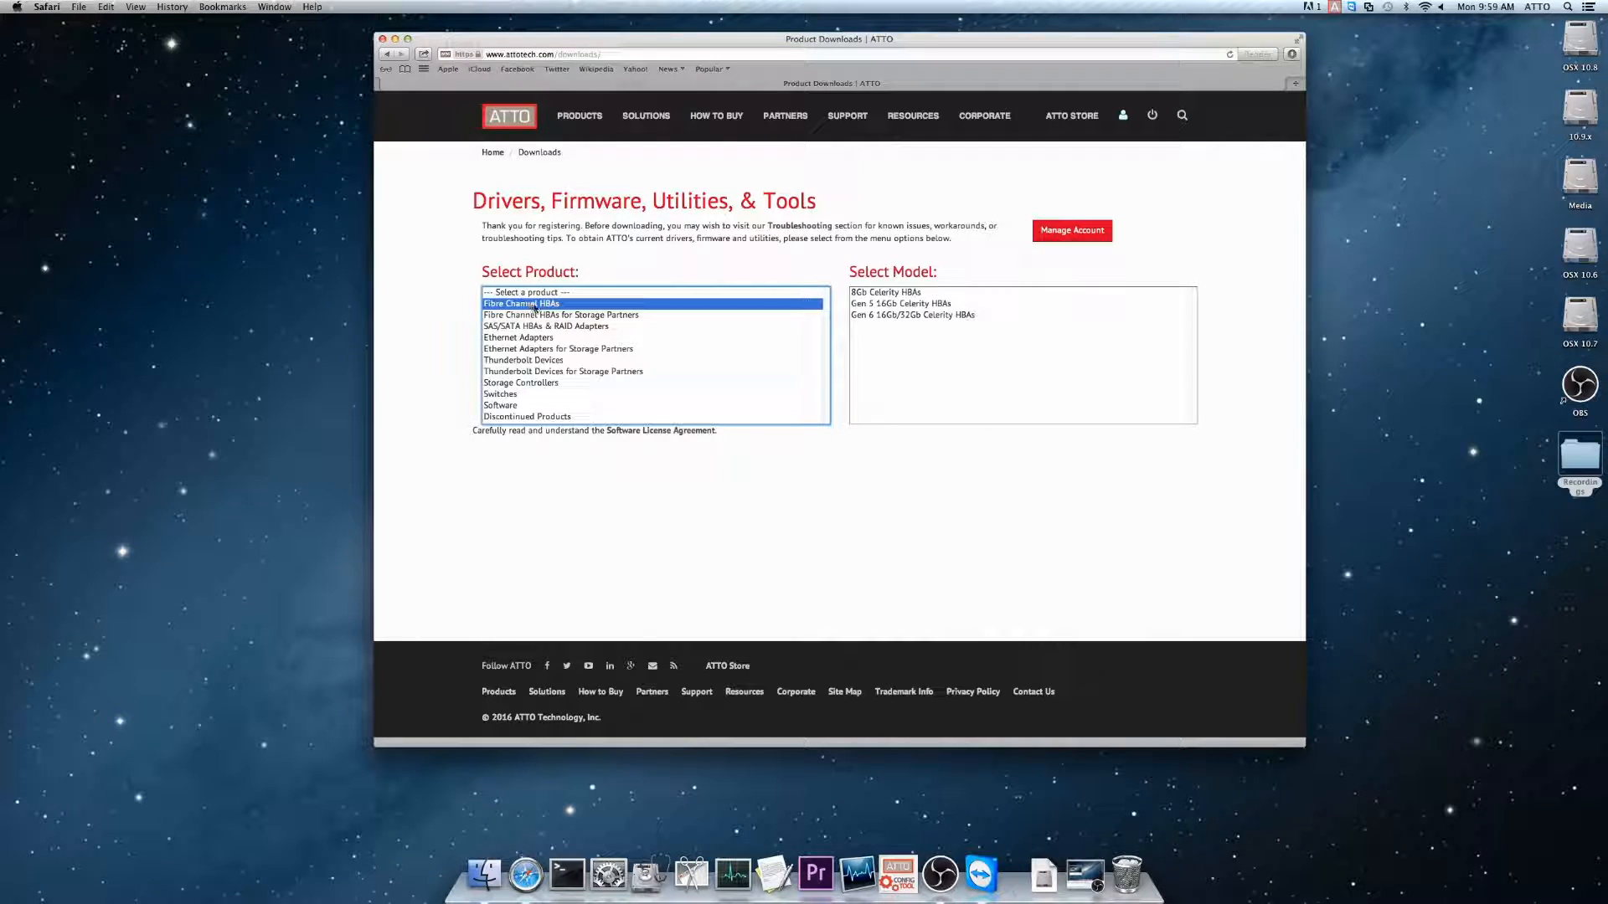
pyautogui.click(518, 337)
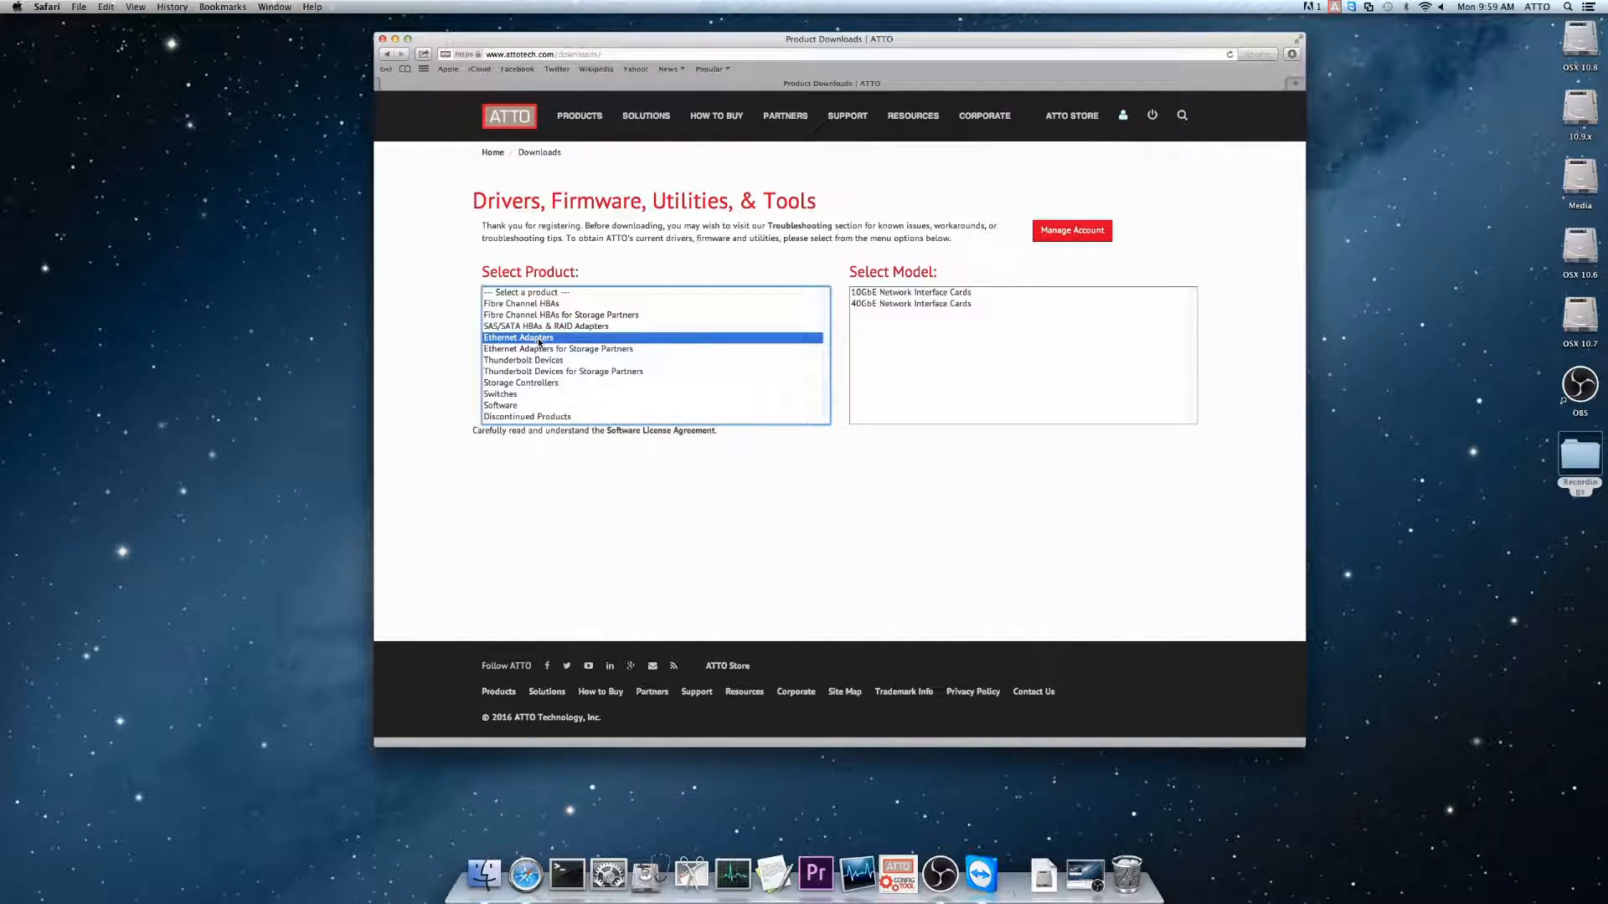
pyautogui.click(523, 360)
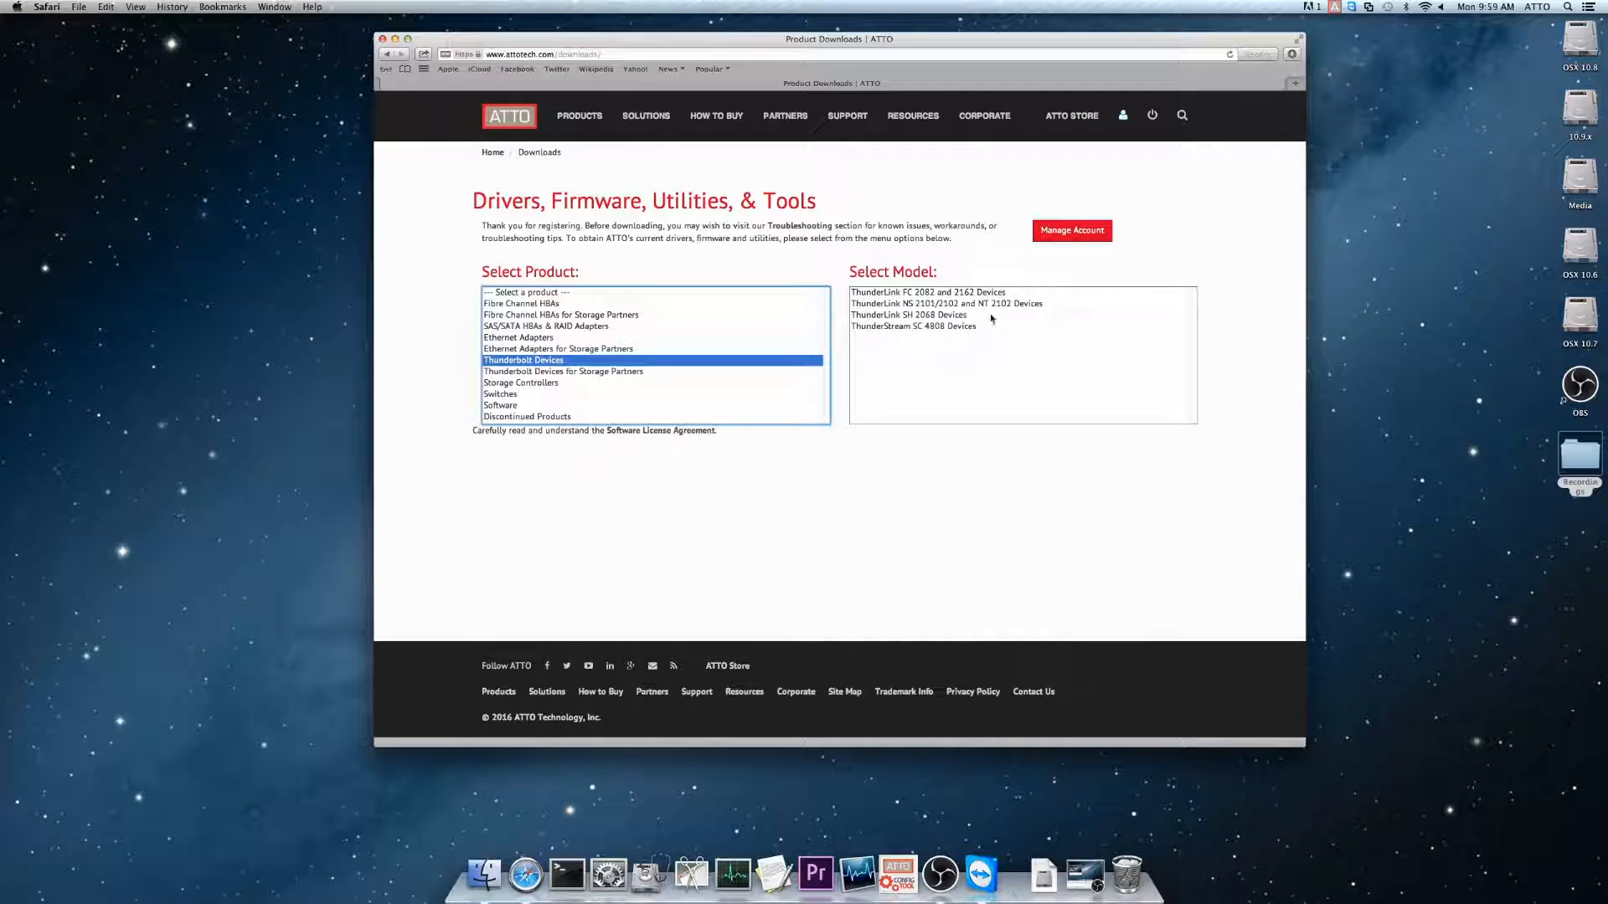
pyautogui.click(908, 314)
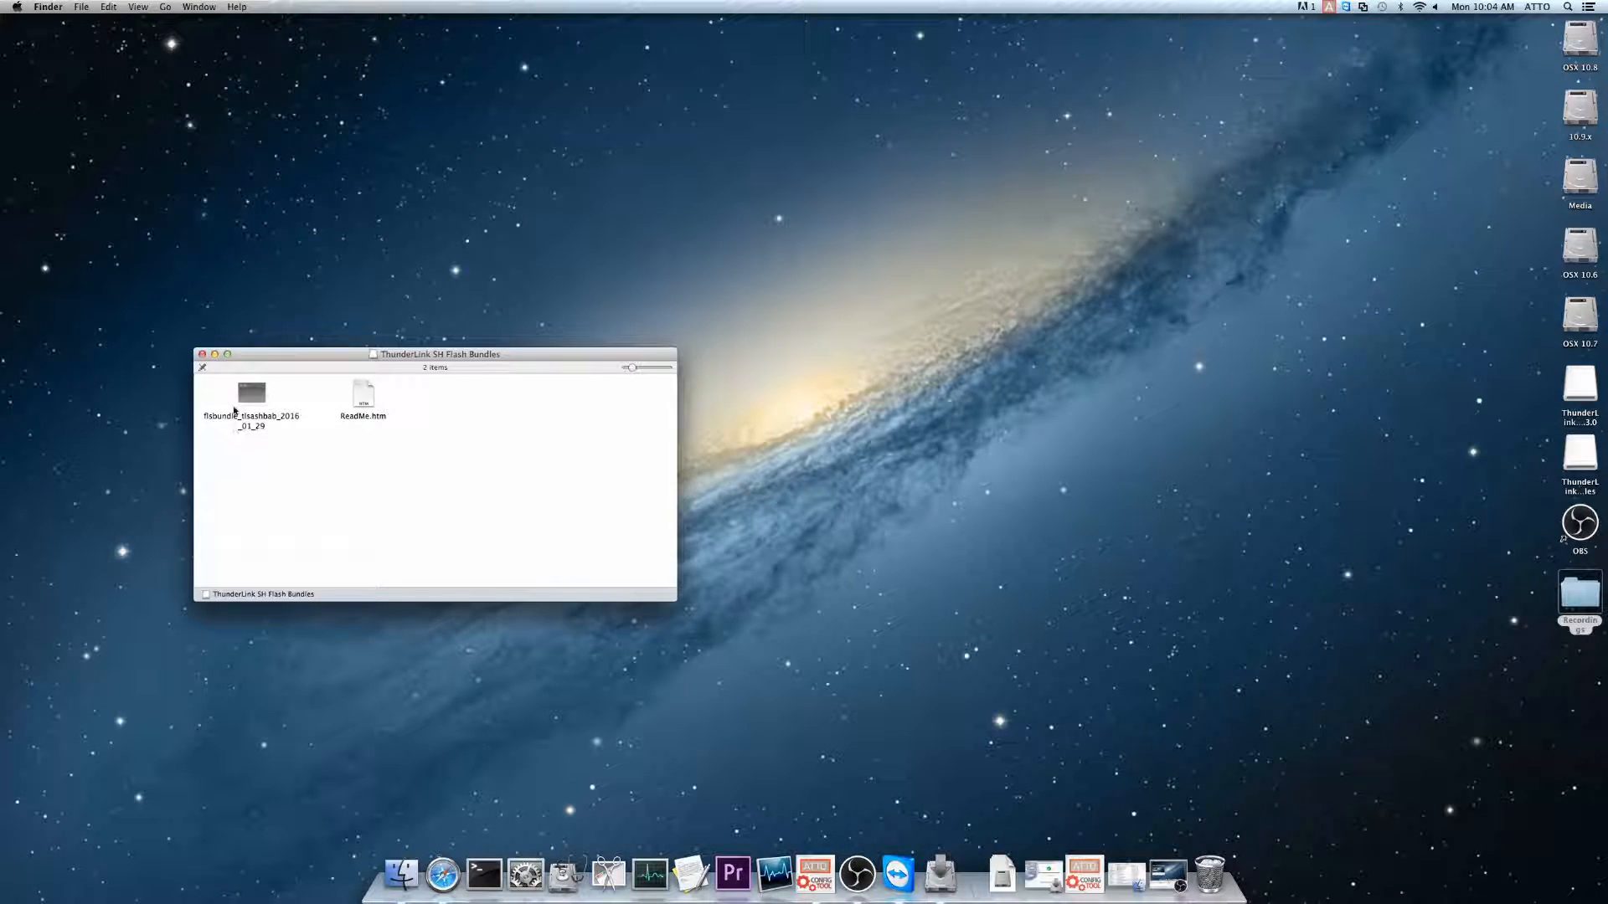
pyautogui.moveTo(251, 391); pyautogui.dragTo(1448, 615)
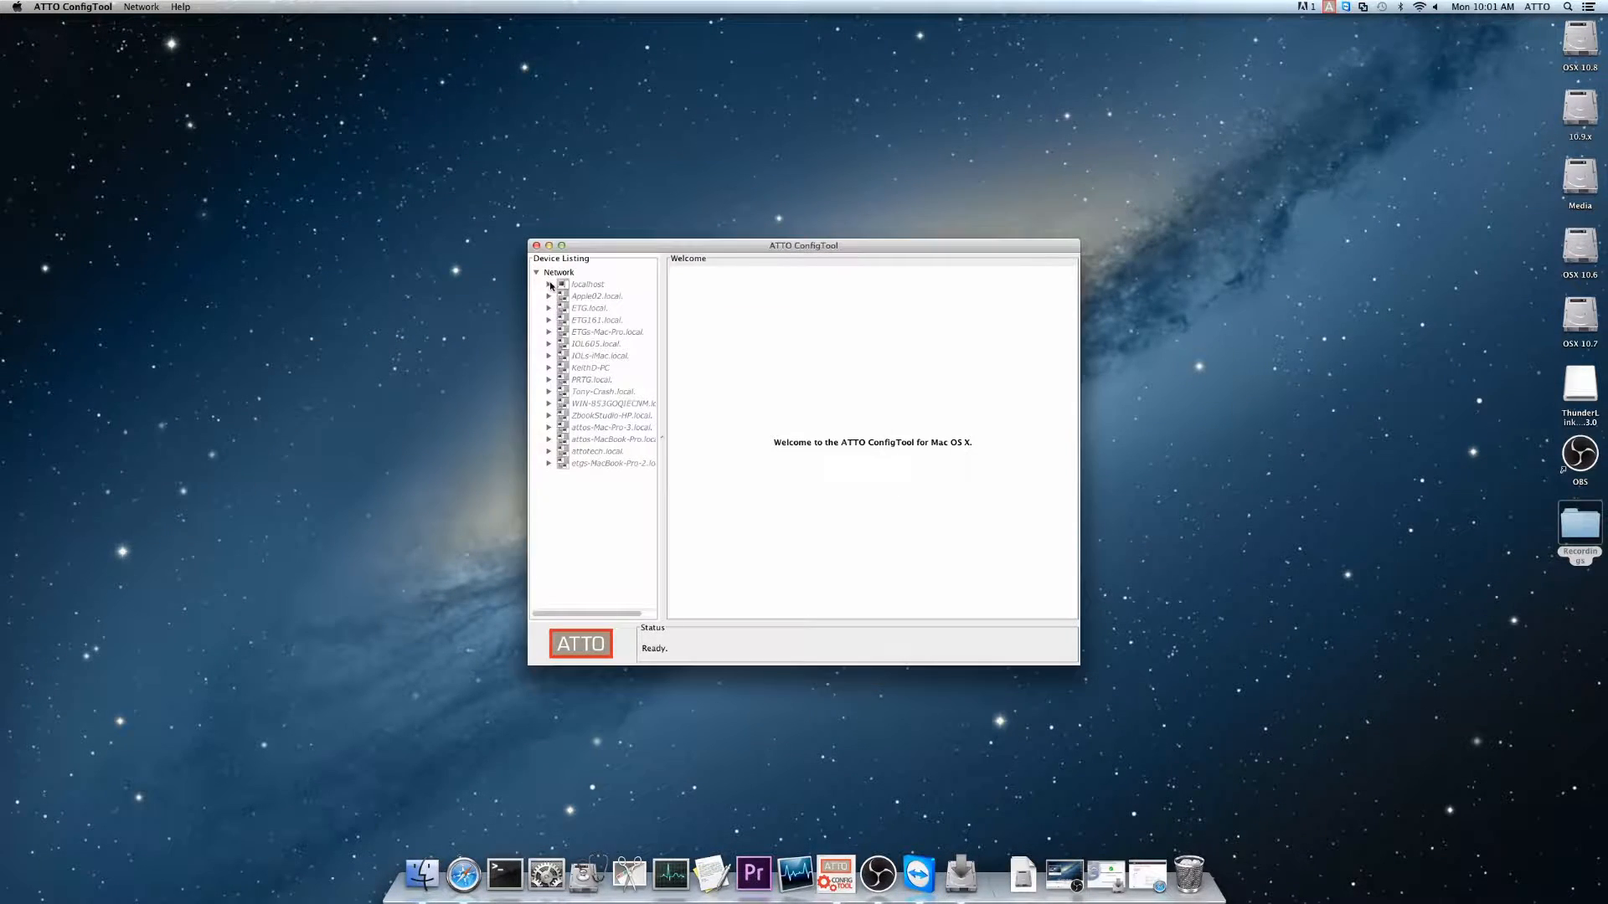
# - Show the ThunderLink SH 2068 under localhost with its flash information, version January 29, 2016
pyautogui.click(549, 285)
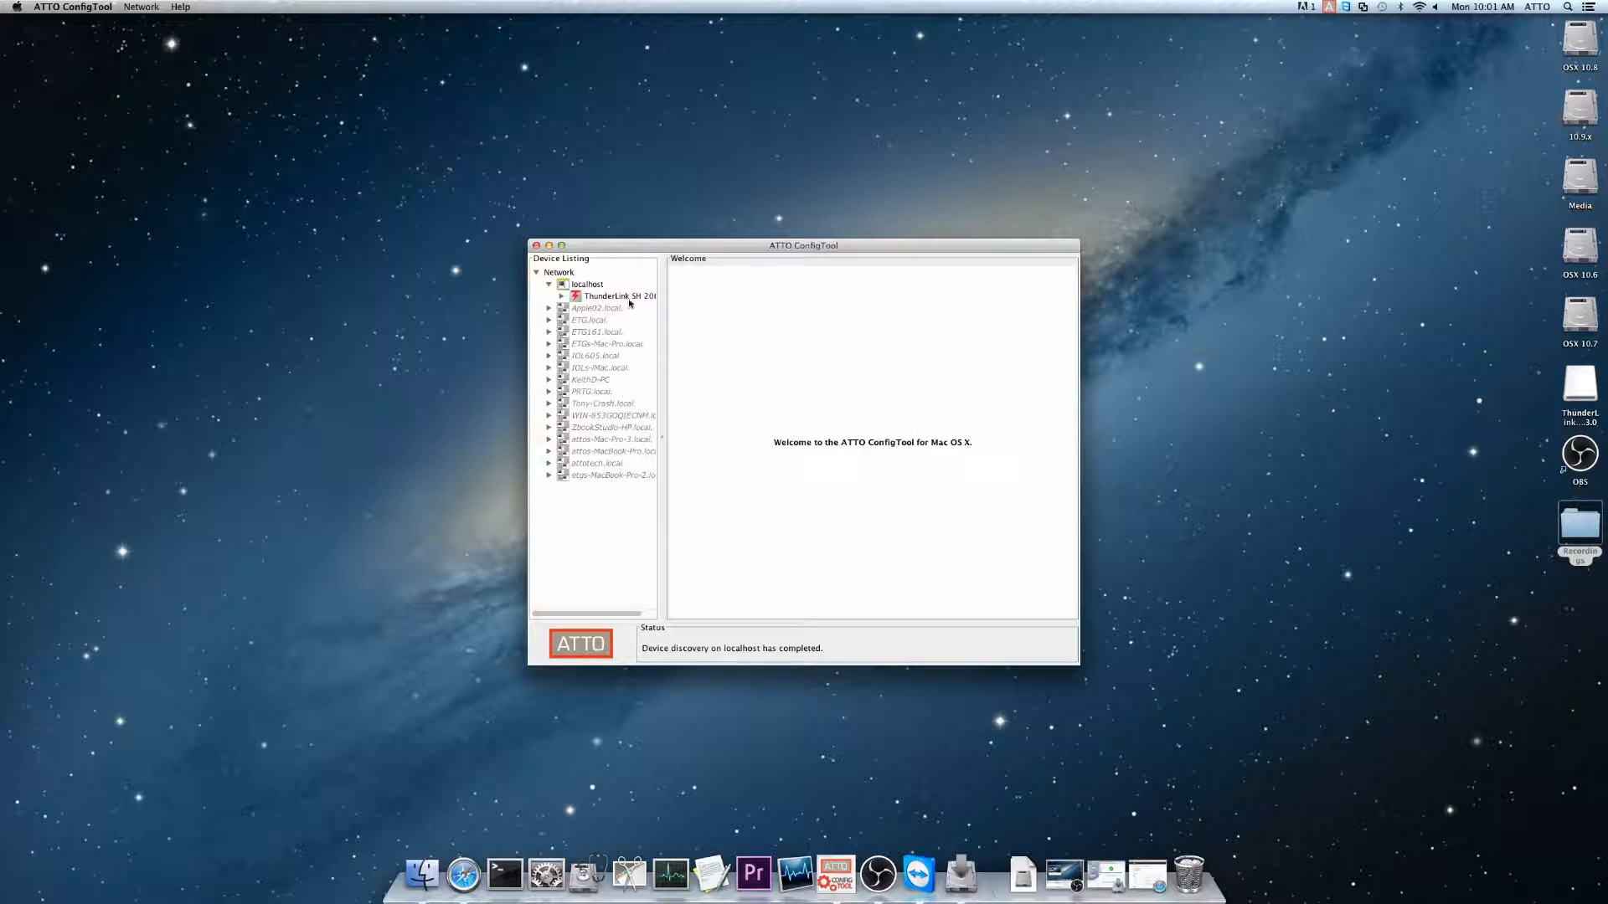
pyautogui.click(618, 297)
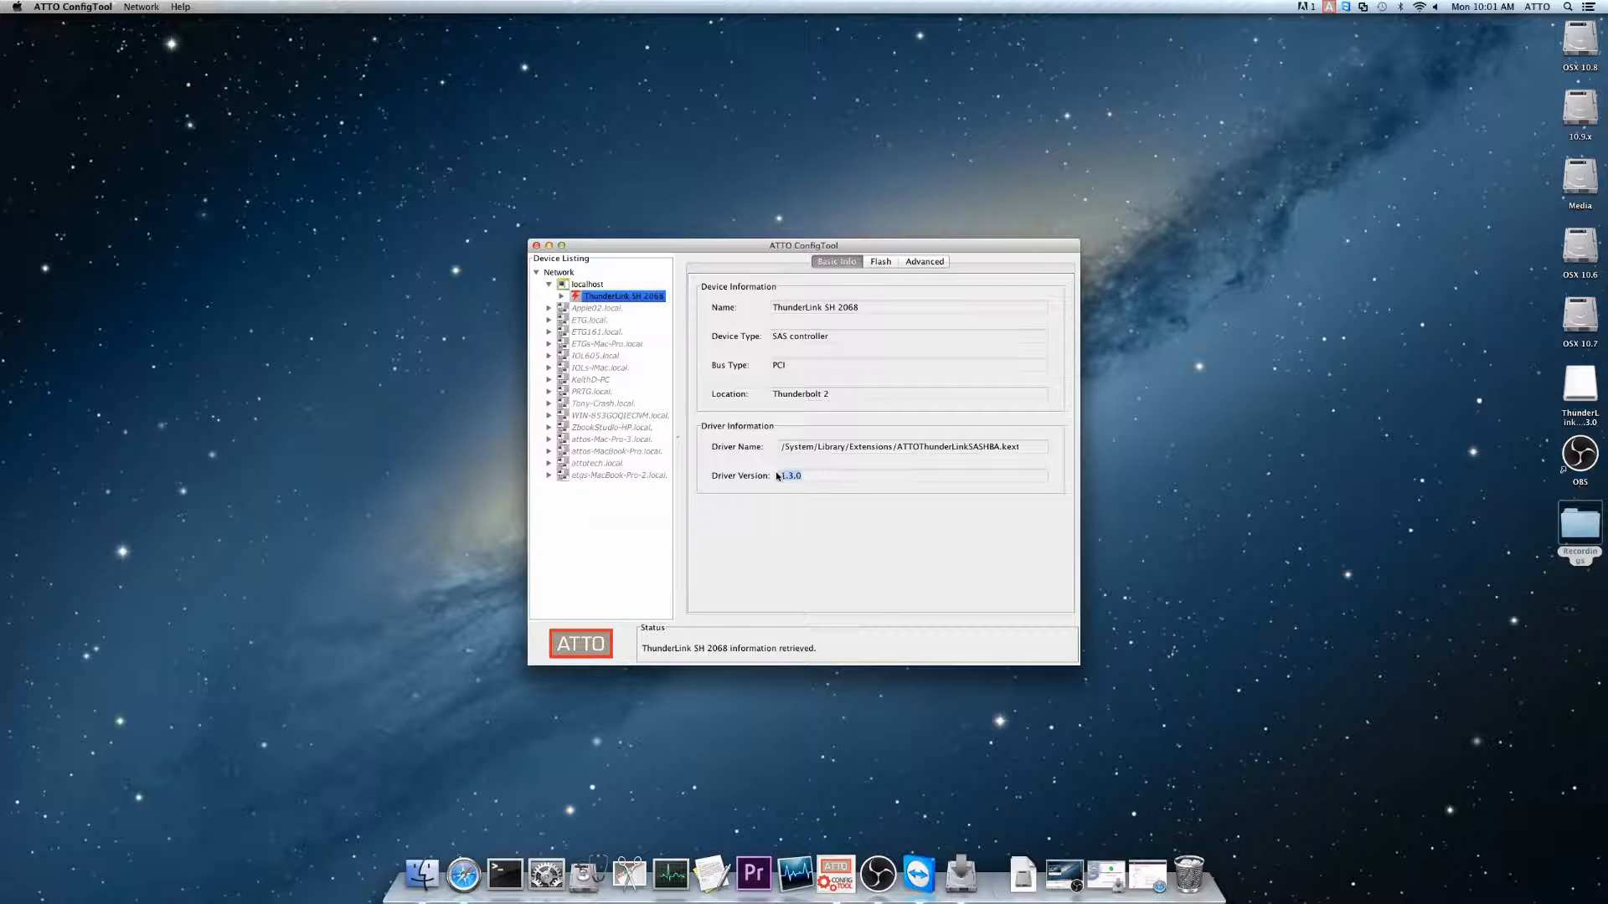
pyautogui.click(879, 262)
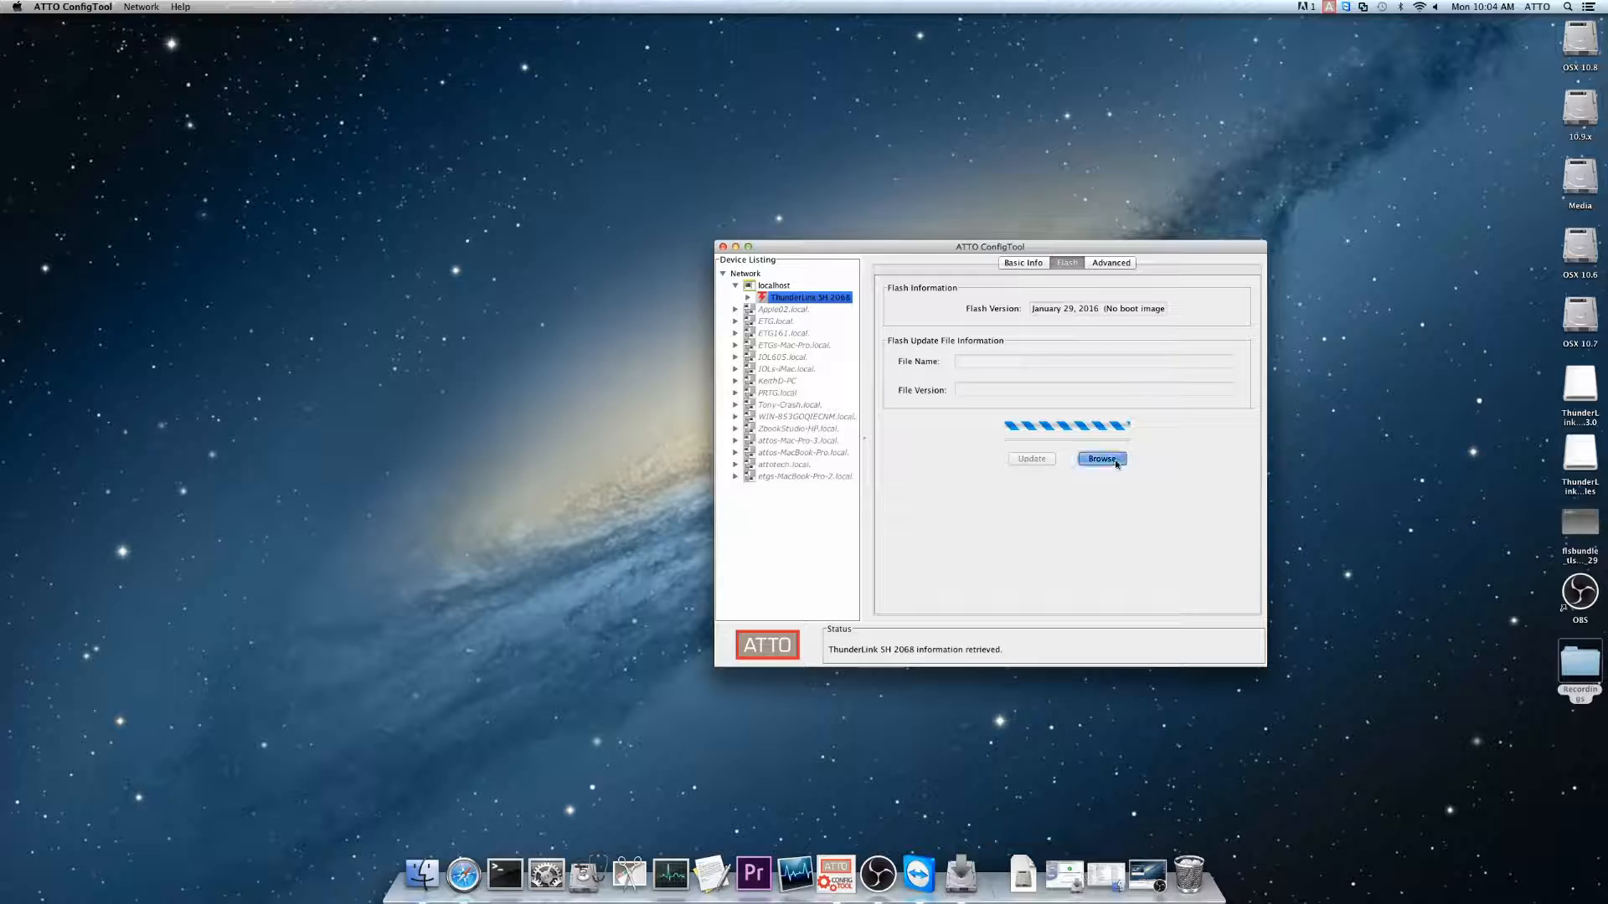
# - Set the desktop flbundle file as the update file and start the flash update
pyautogui.click(1100, 458)
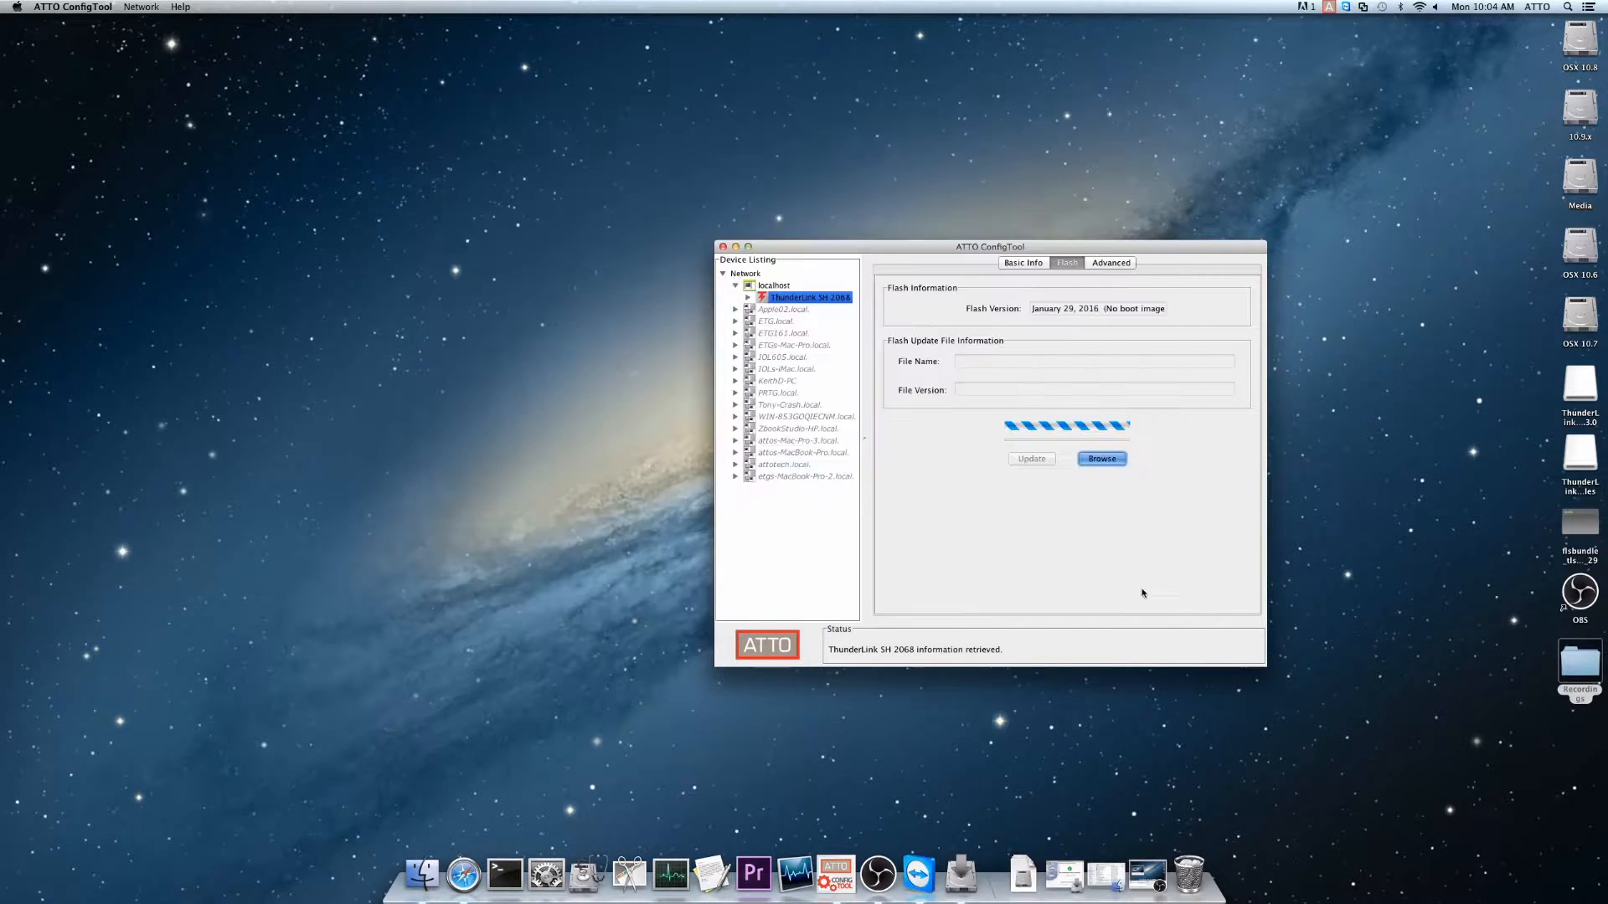
pyautogui.click(1030, 459)
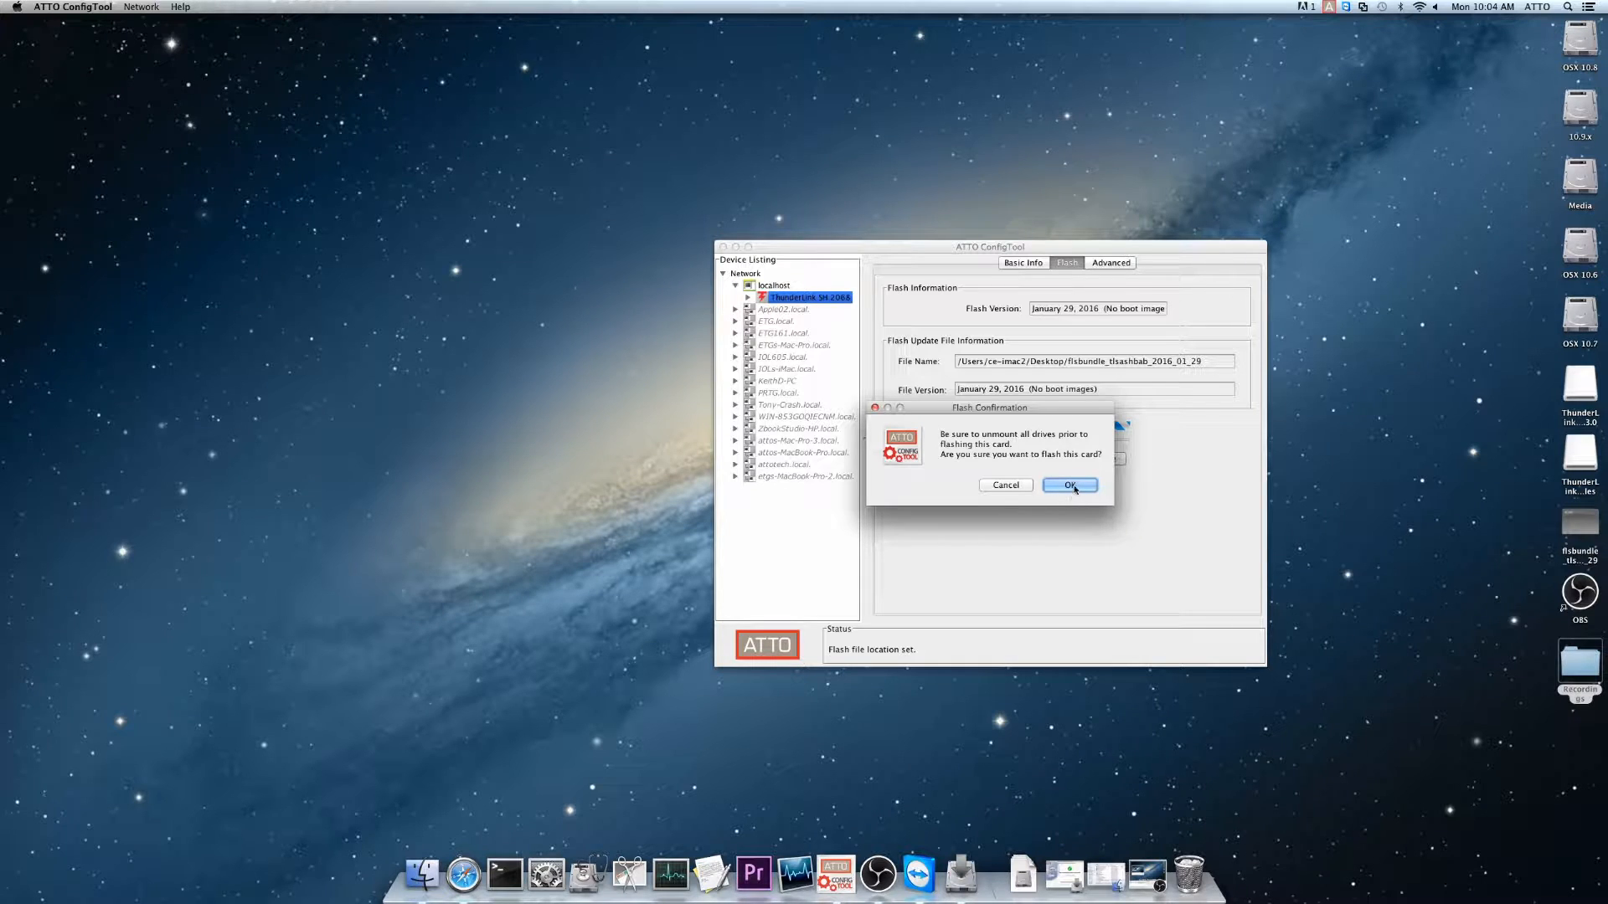
# - Confirm flashing the card, then restart the Mac after the successful update
pyautogui.click(1070, 486)
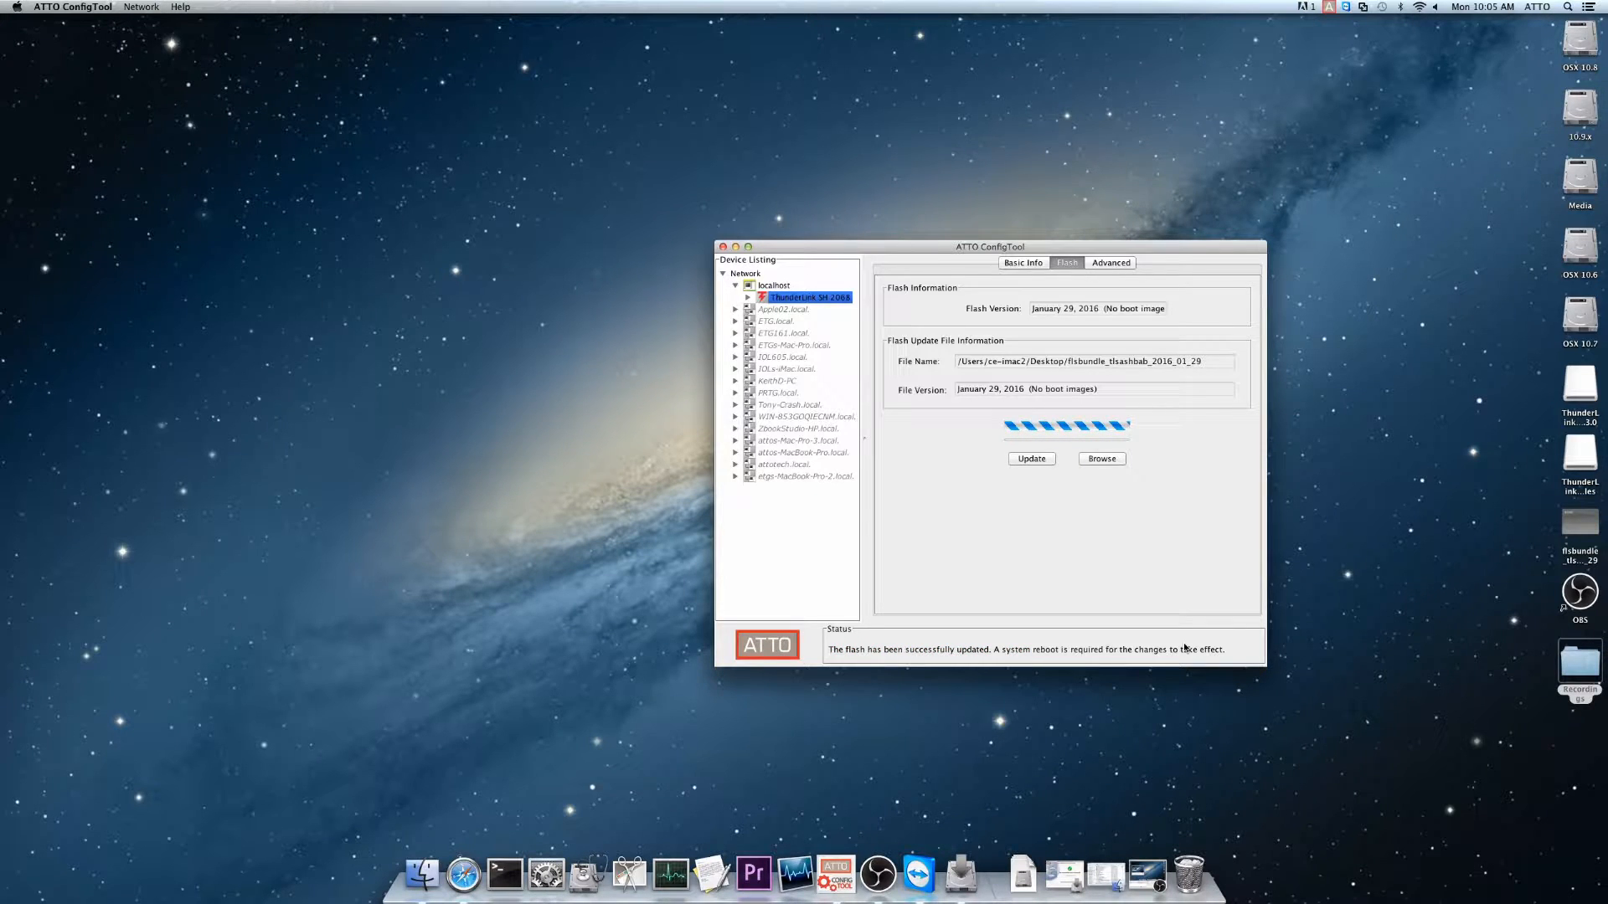
pyautogui.click(15, 6)
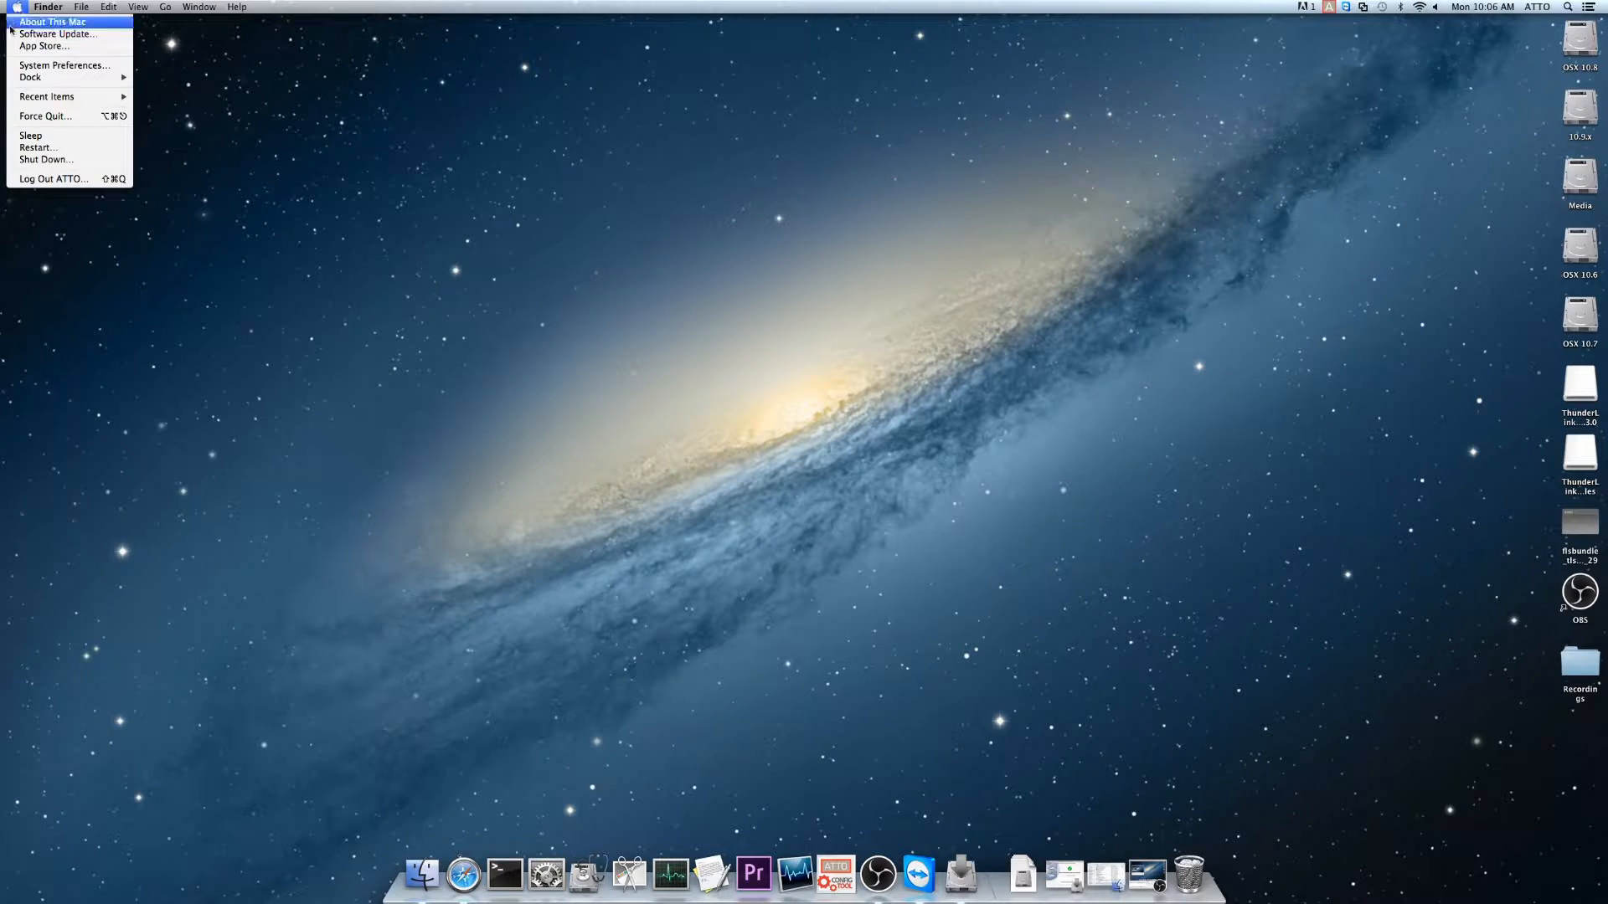
pyautogui.moveTo(69, 148)
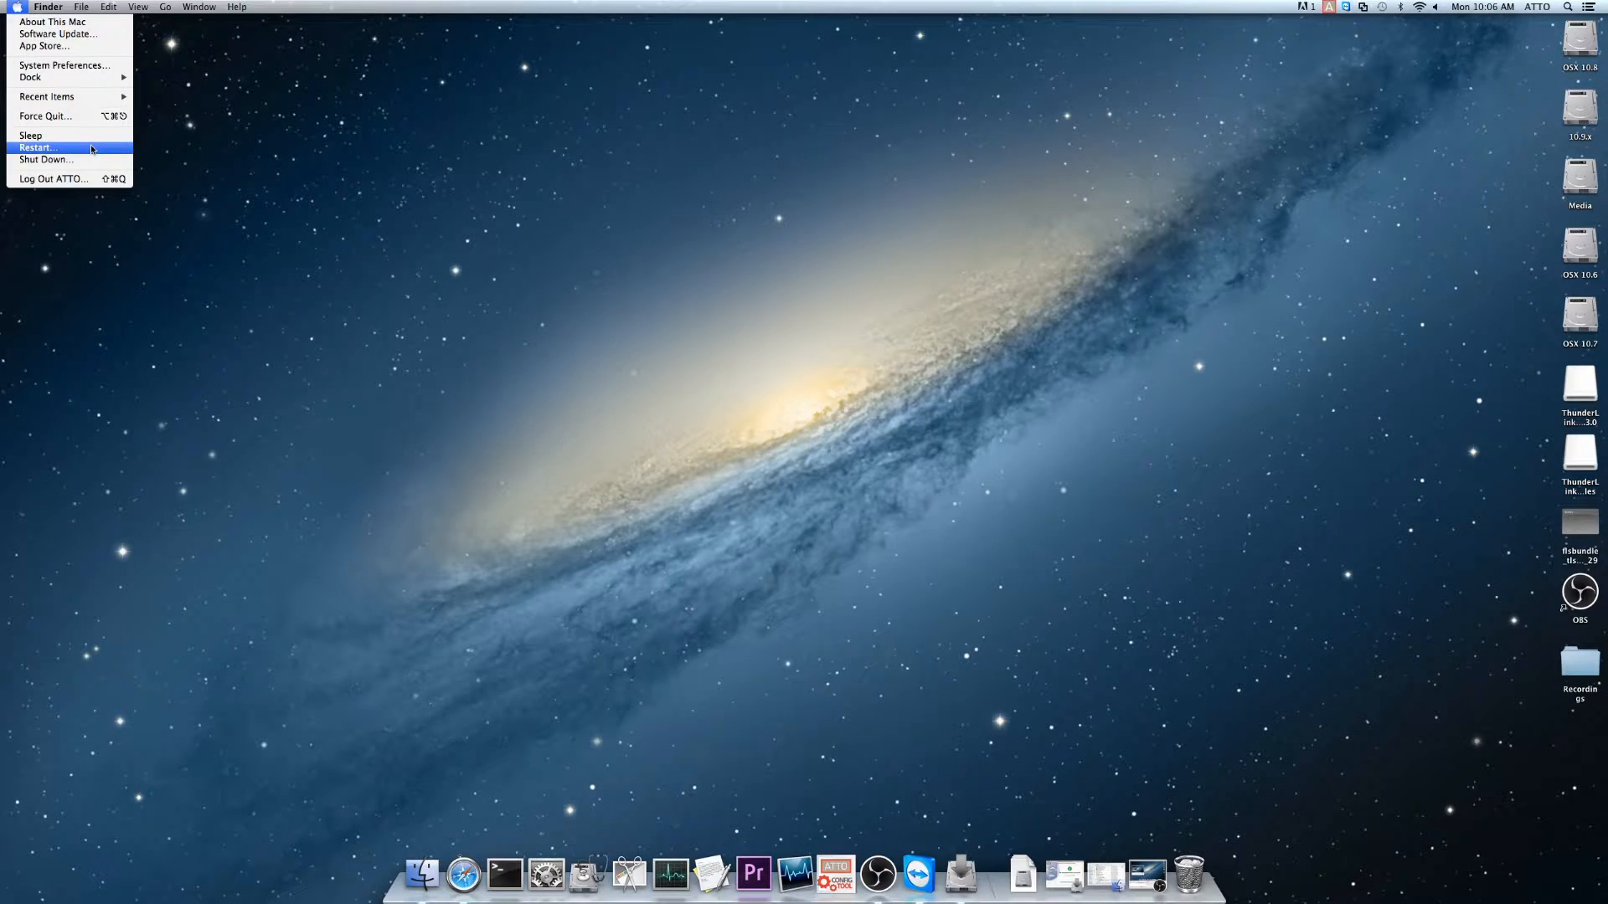